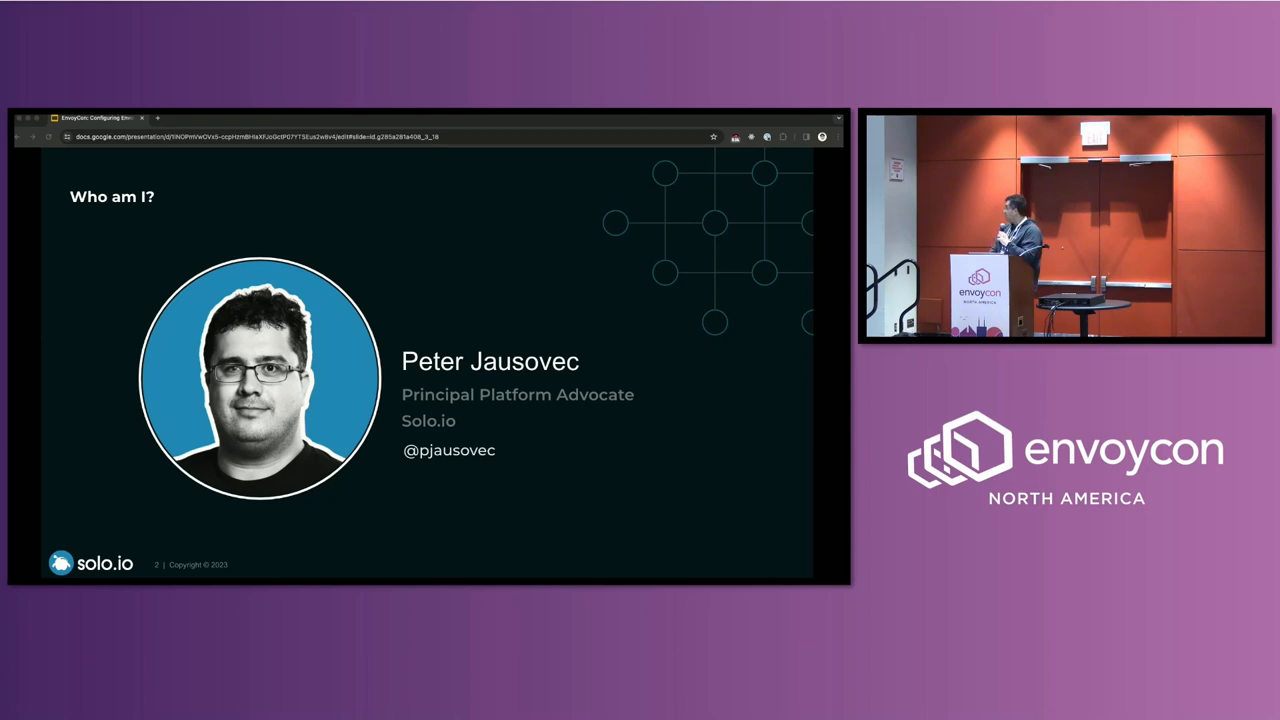
Advance from the Who am I slide to slide 3, Envoy Concepts.
key("right")
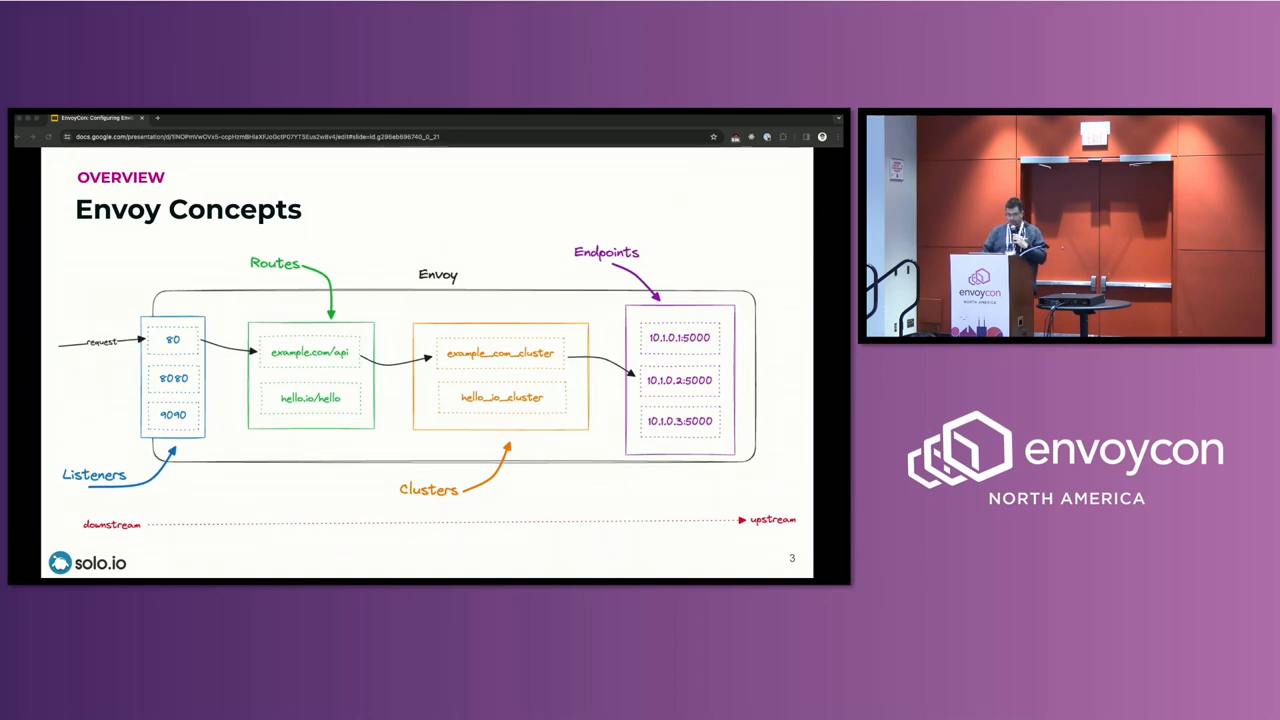
key("right")
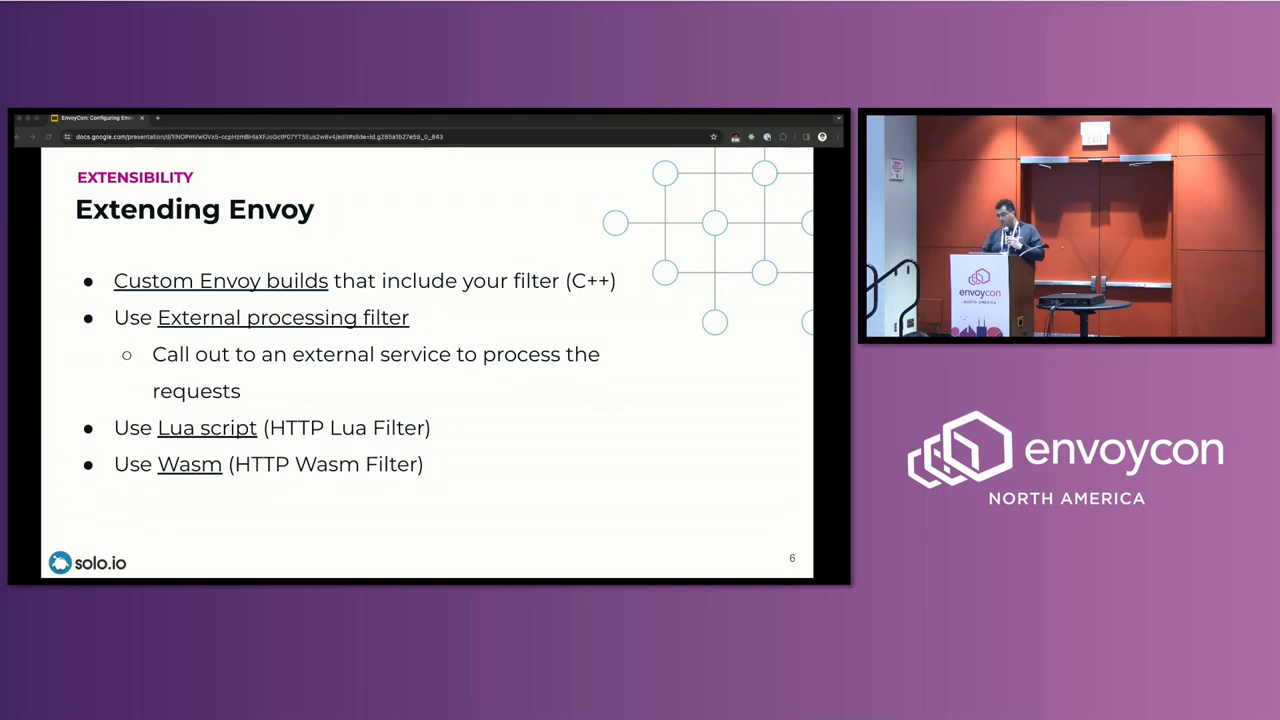
Advance to slide 7, 'How about Istio?', covering existing CRDs and EnvoyFilter.
key("Right")
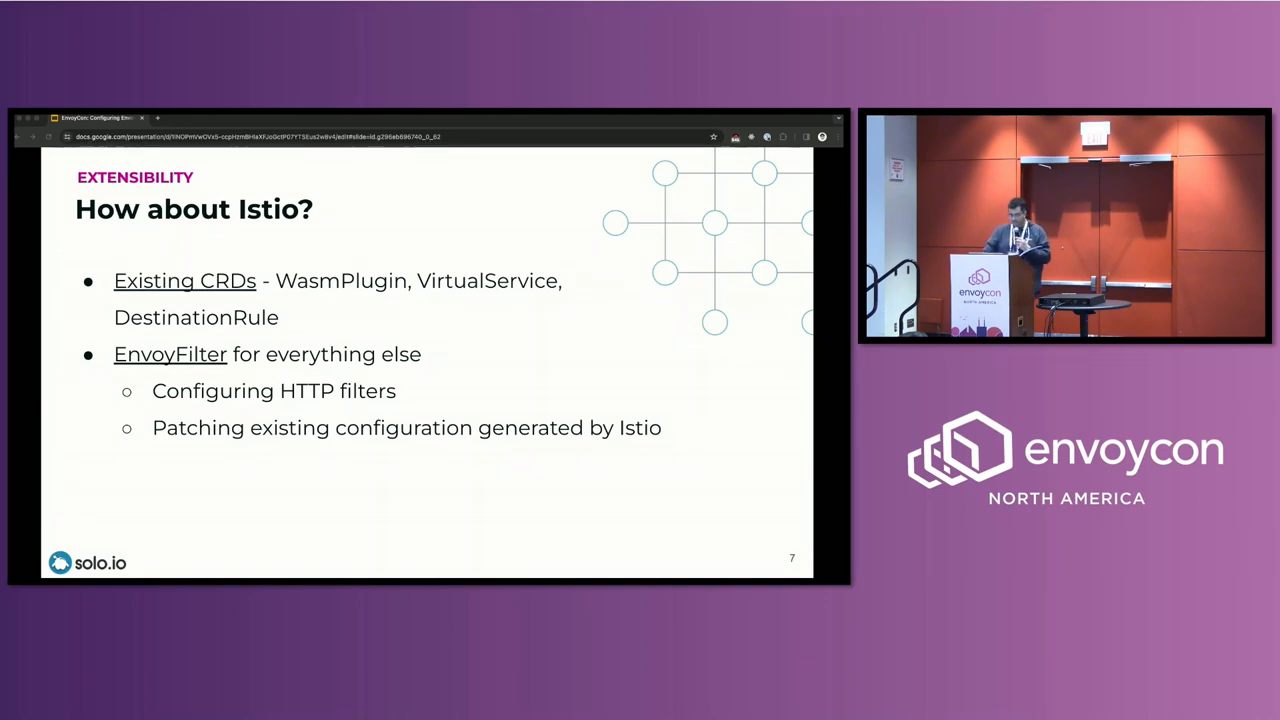
Go to slide 8, 'Anatomy of an EnvoyFilter', with its which, where, how, what questions.
key("Right")
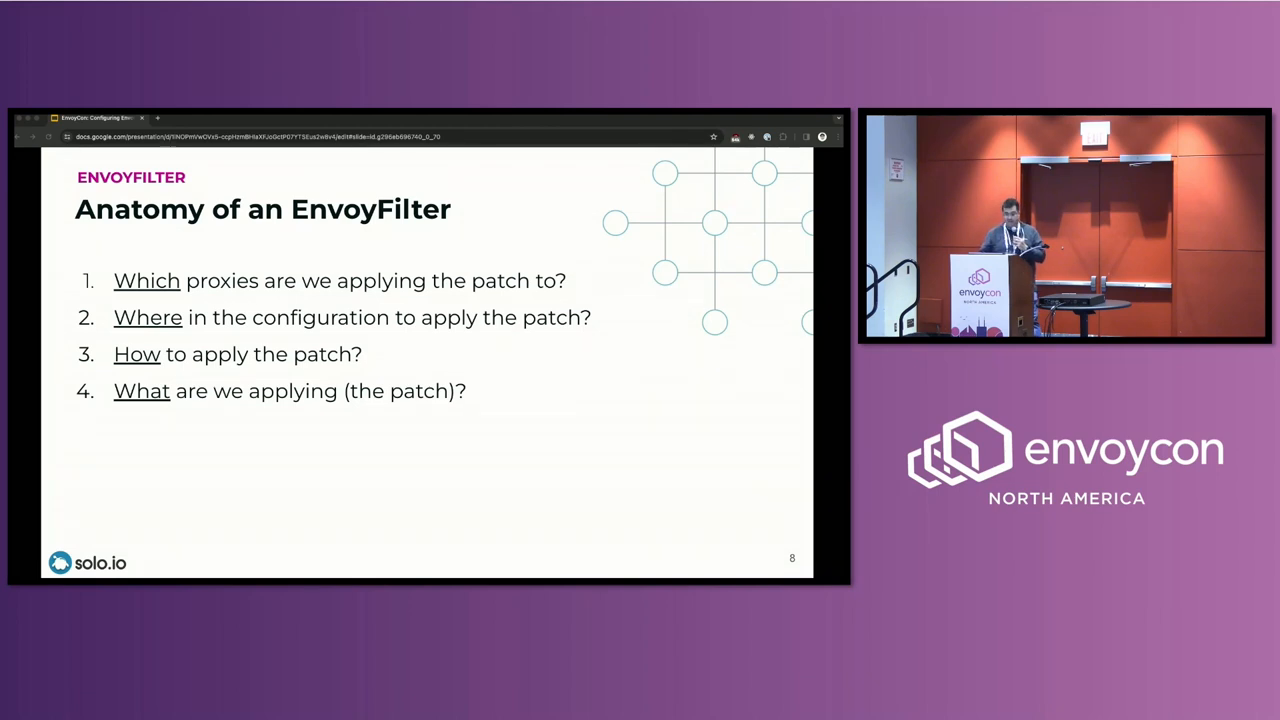
Advance to slide 9, the annotated EnvoyFilter YAML example.
key("Right")
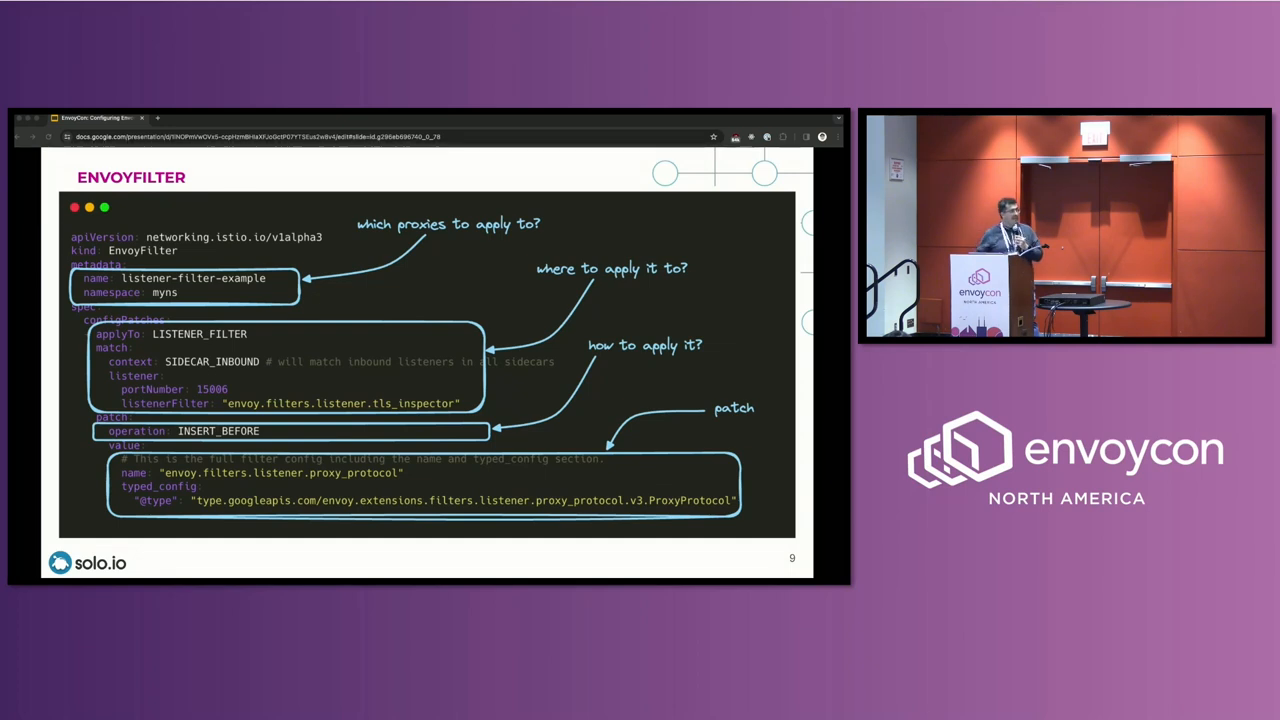
key("Right")
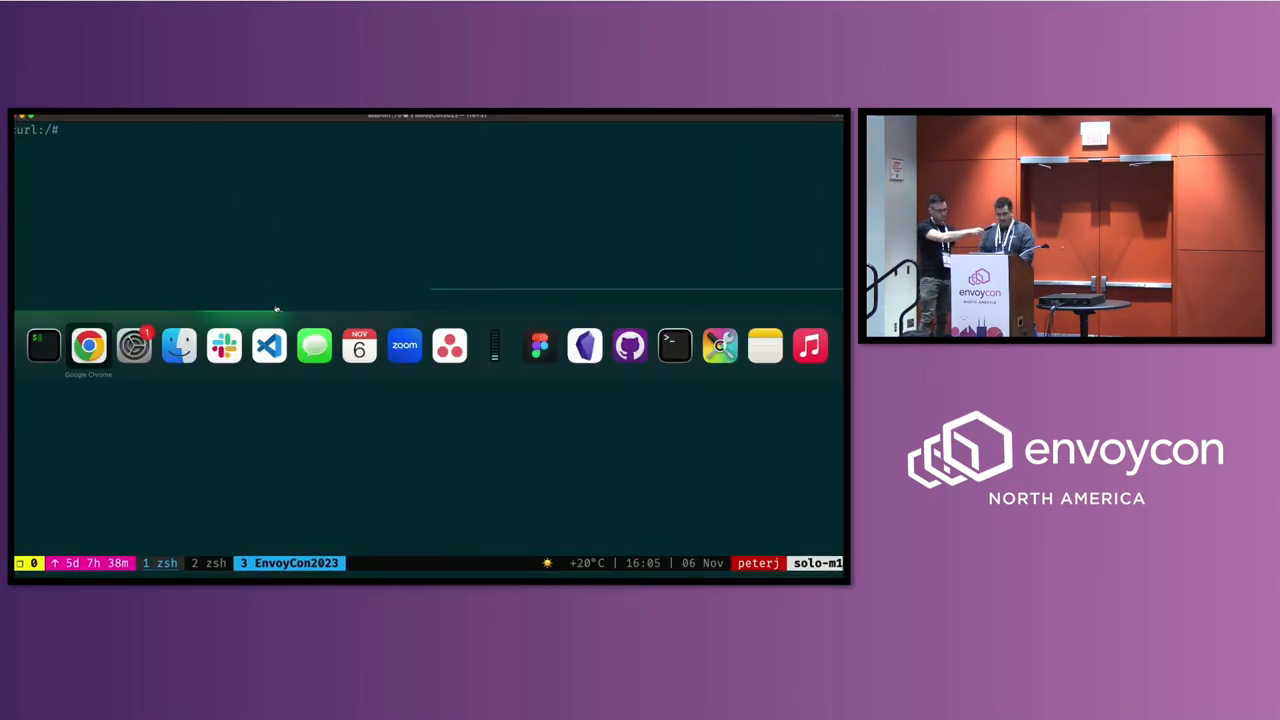
left_click(88, 345)
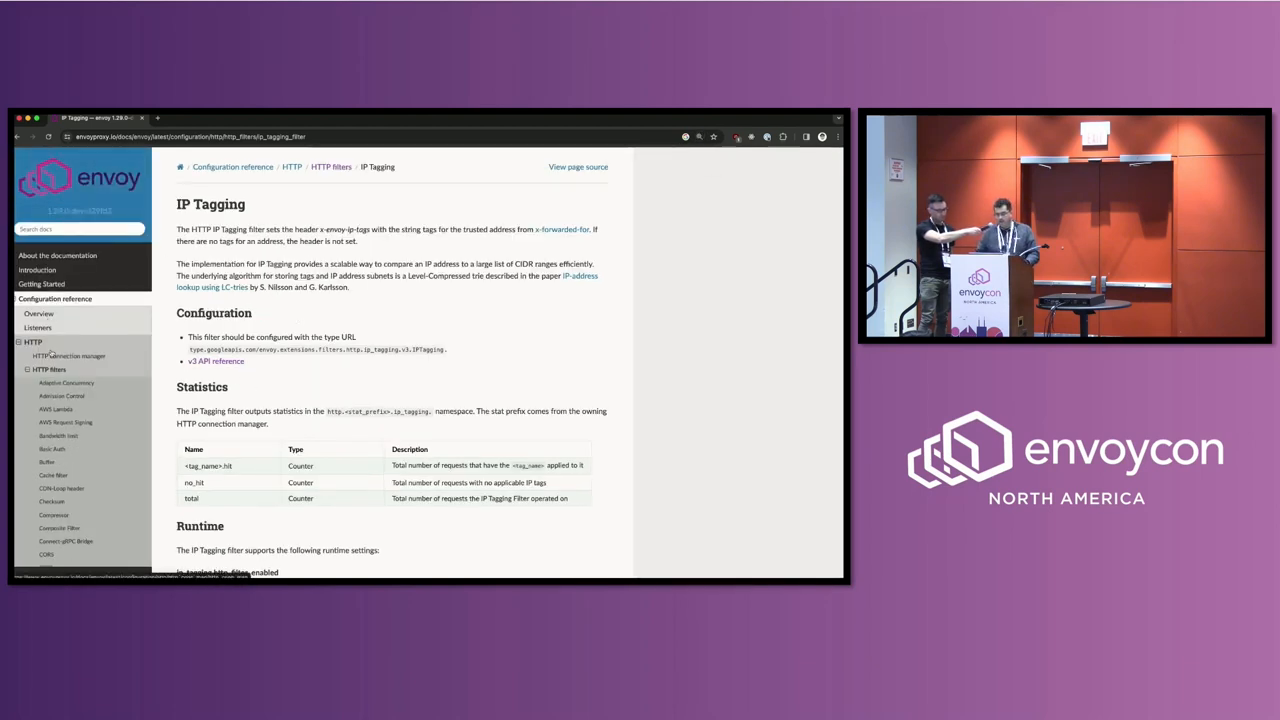
scroll("down", 3)
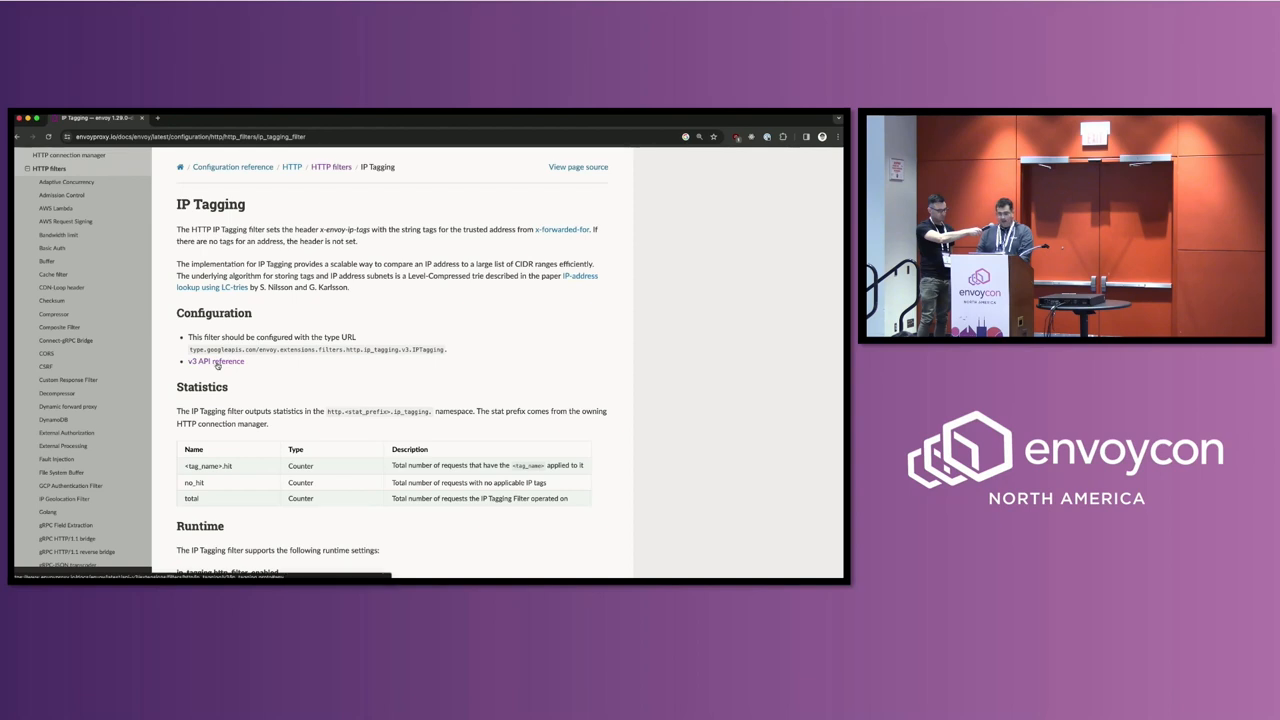
left_click(214, 361)
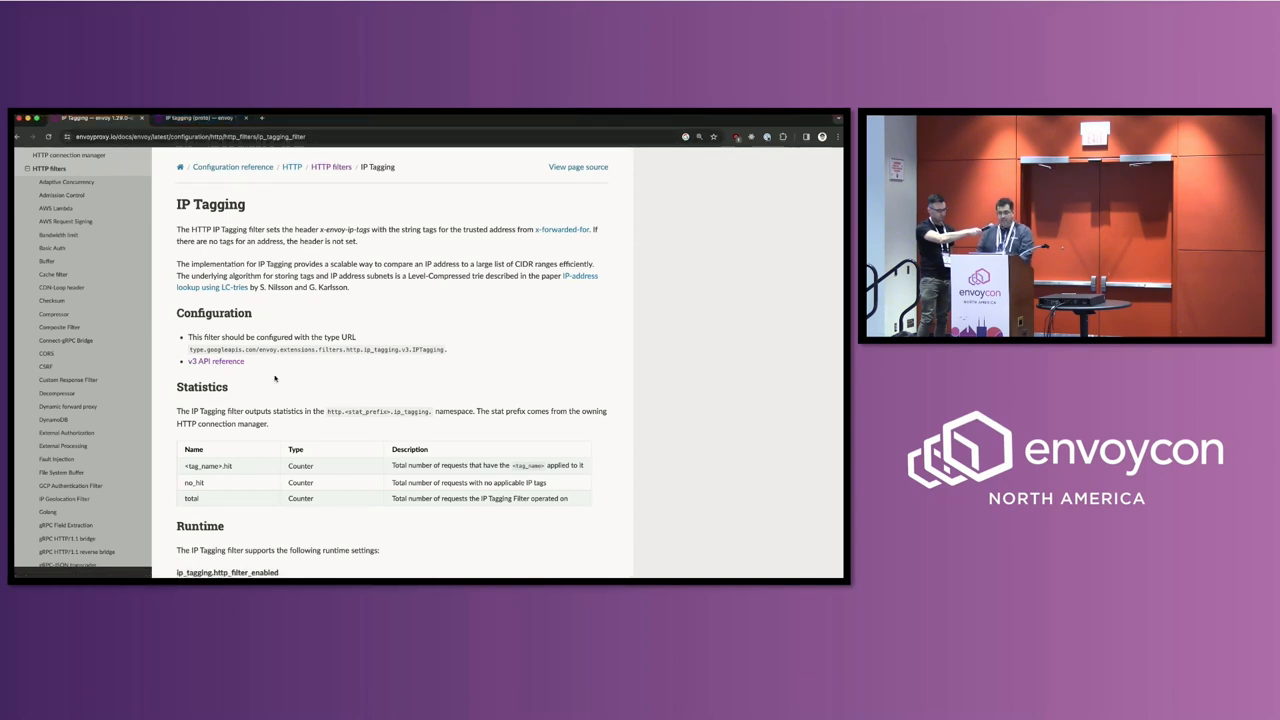
mouse_move(297, 370)
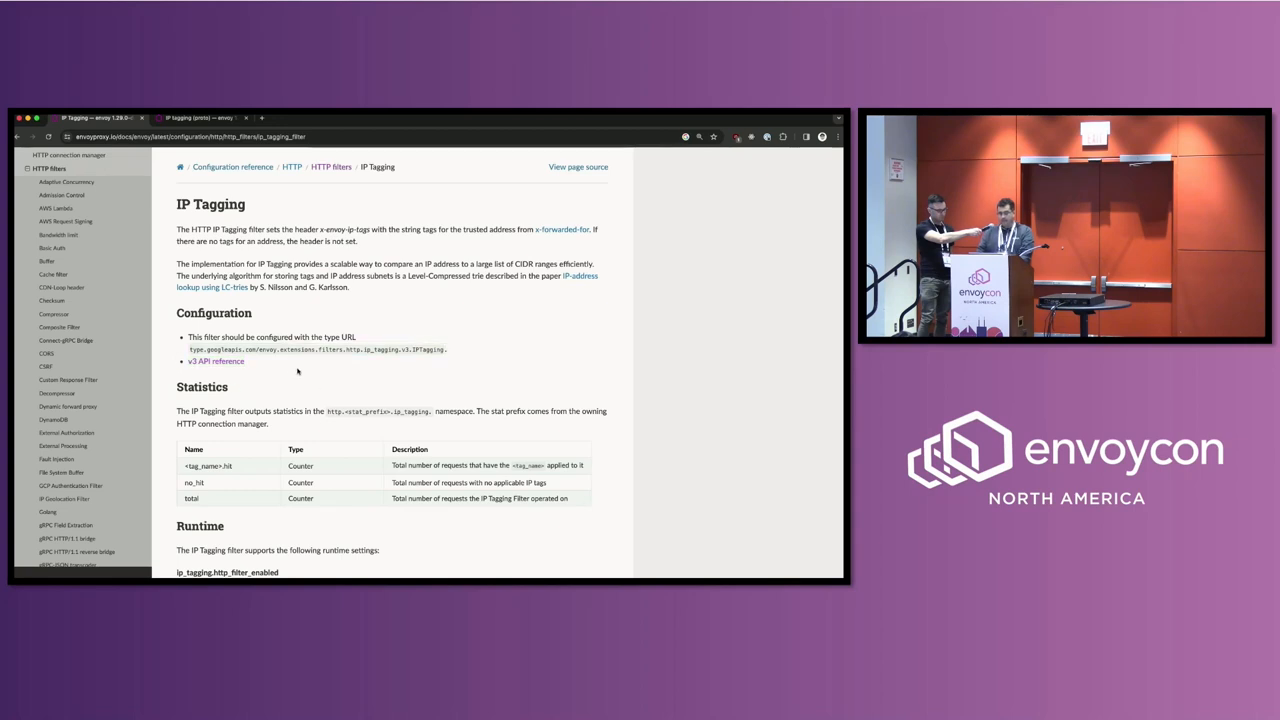
Switch to the IP tagging (proto) tab and search for envoy.filters.http.ip_tagging.
left_click(195, 117)
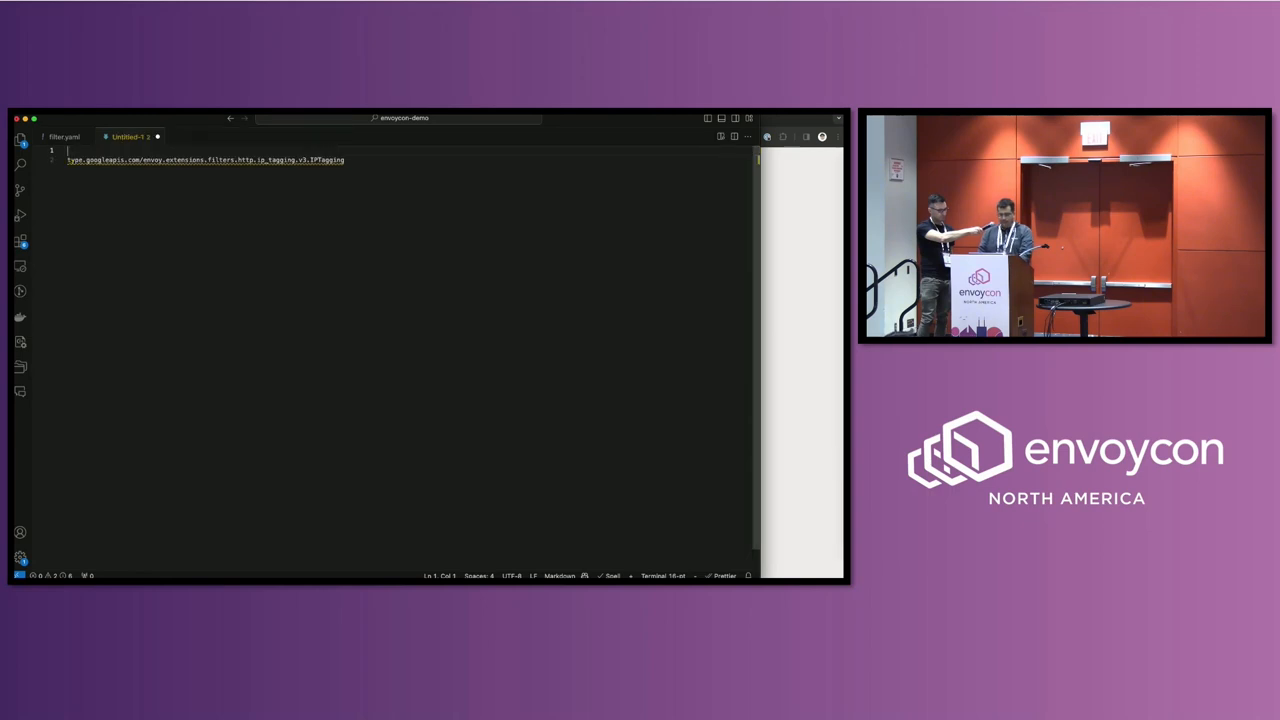
type("envoy.filters.http.ip_tagging")
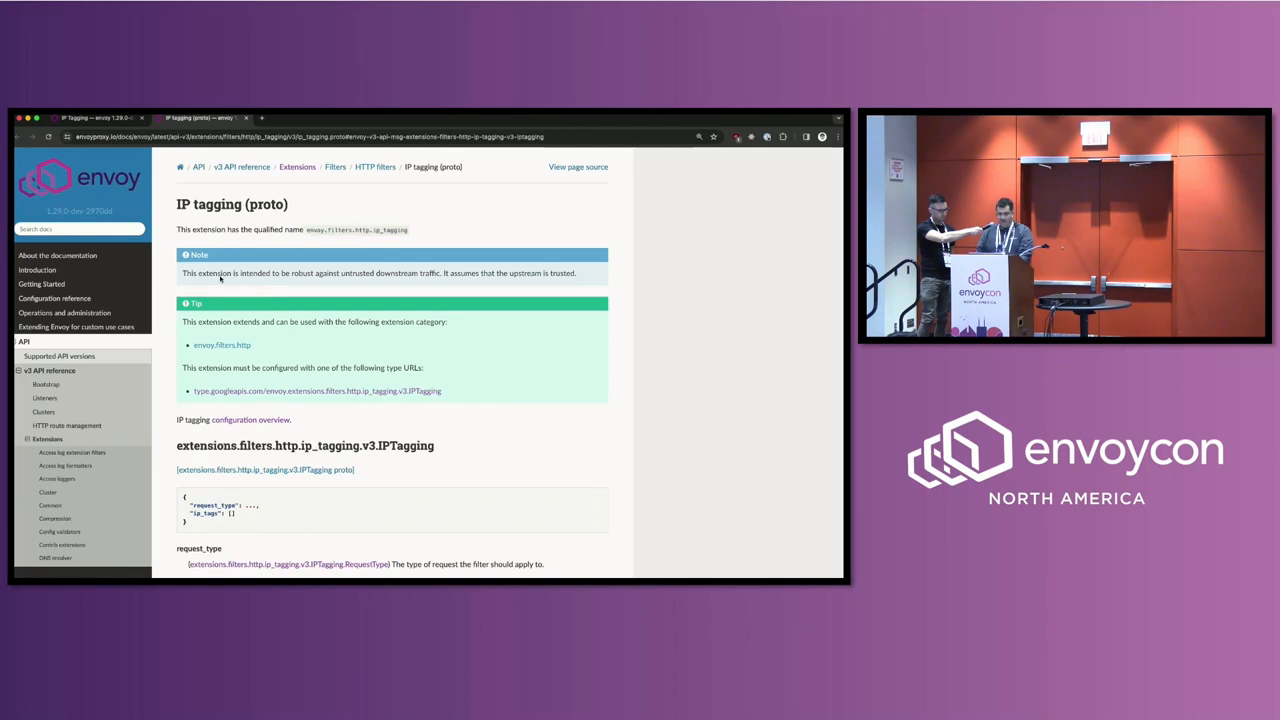
scroll("down", 3)
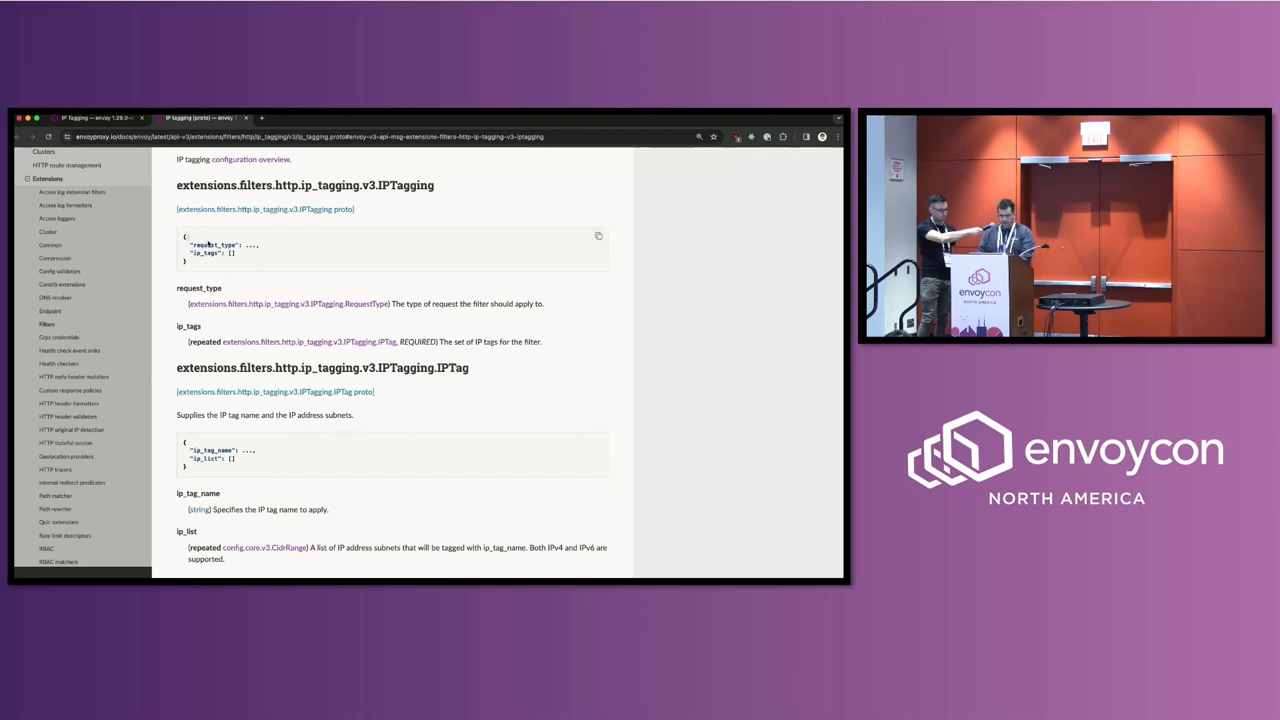
mouse_move(453, 320)
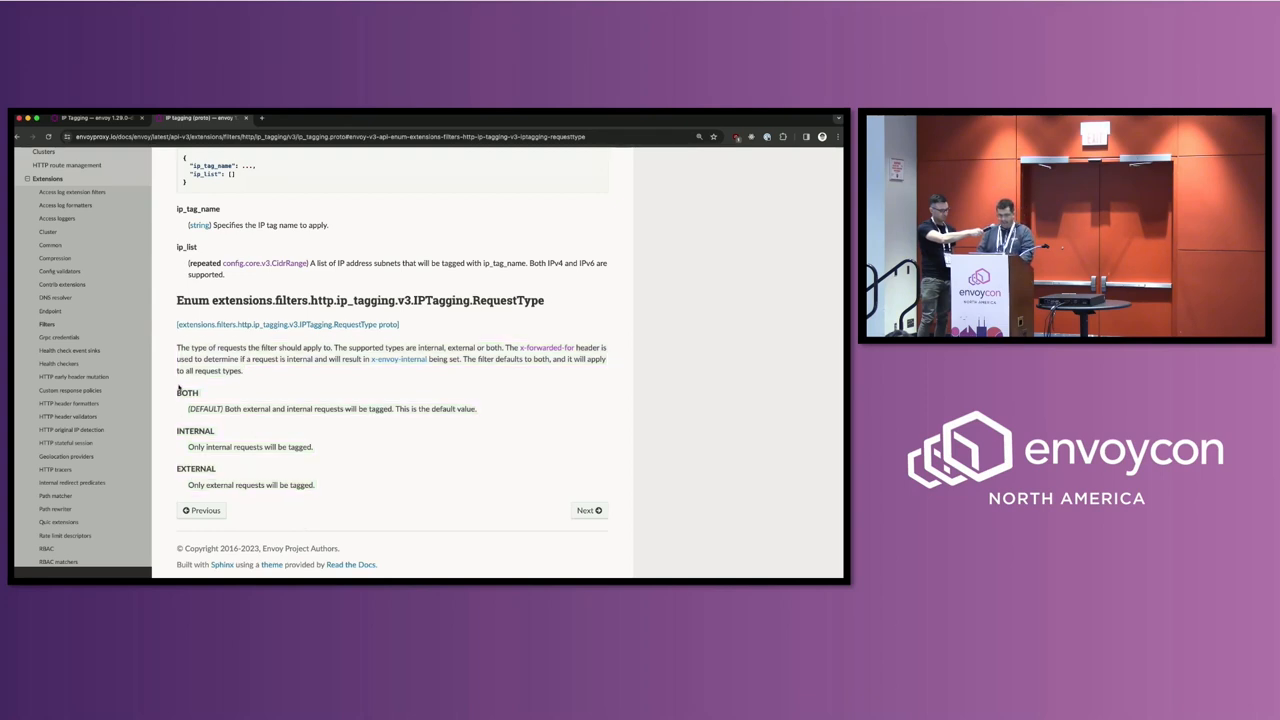
left_click_drag(190, 408, 270, 408)
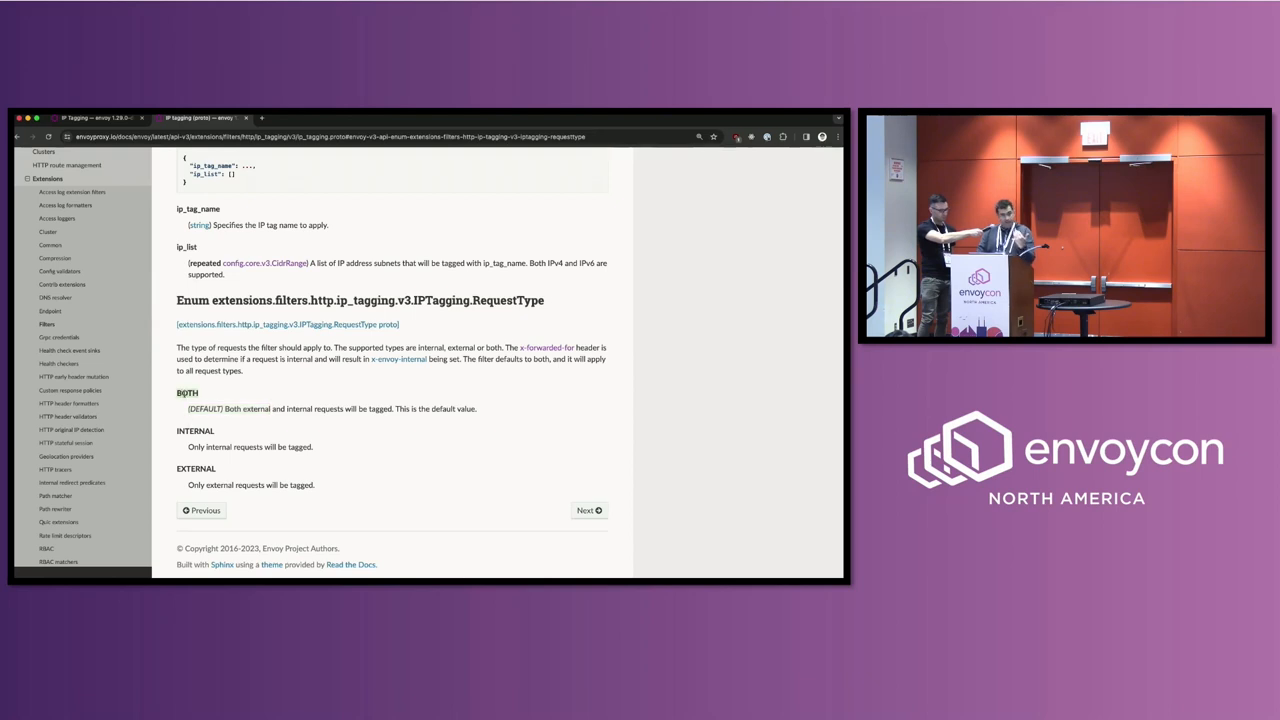
mouse_move(255, 440)
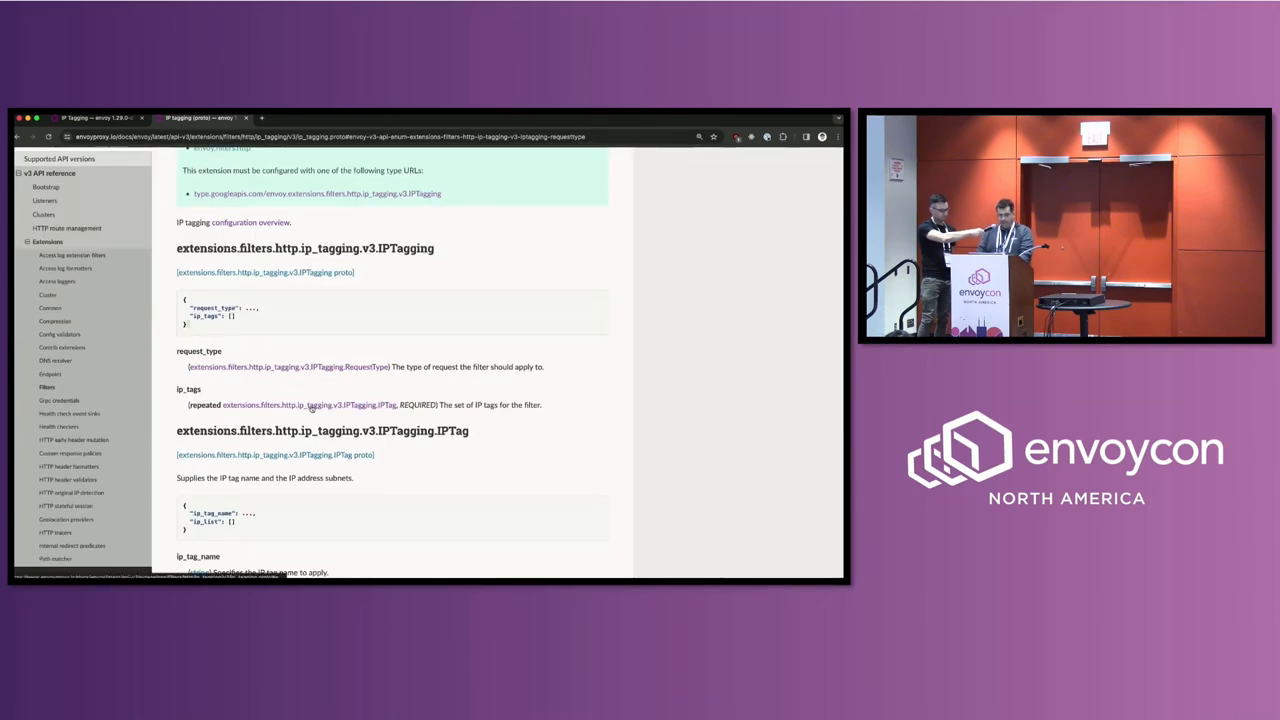
scroll("down", 3)
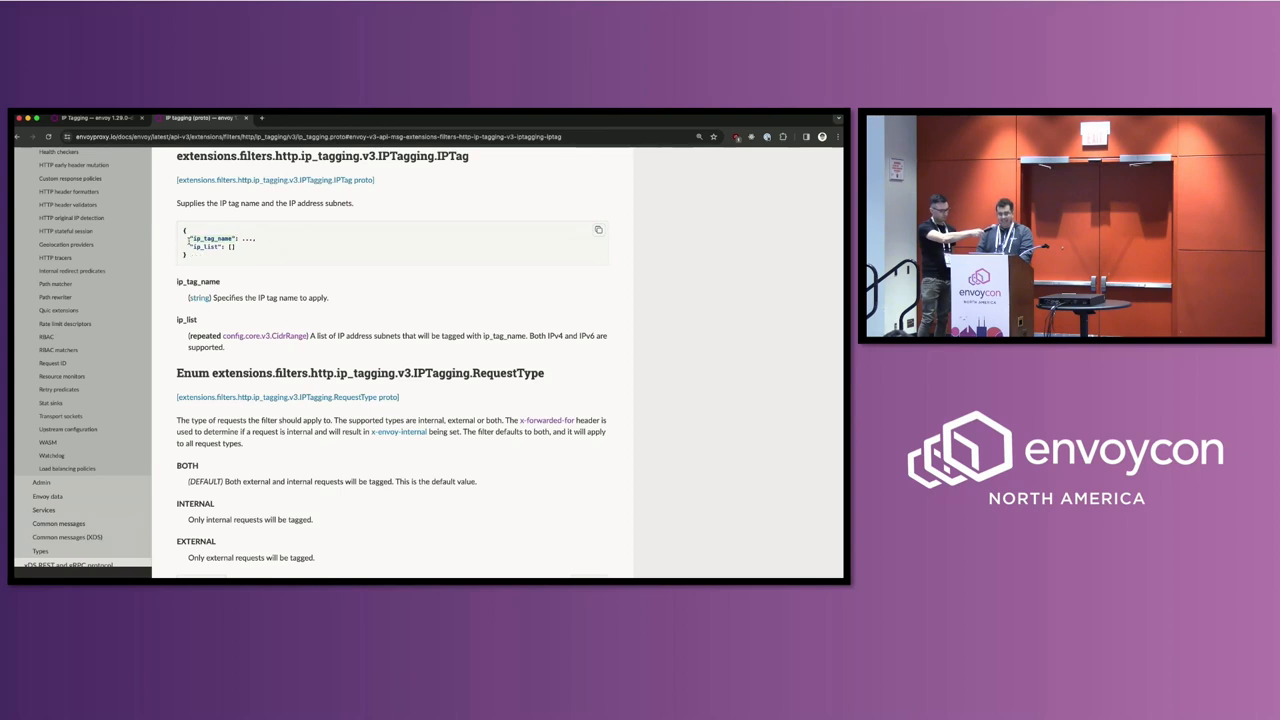
left_click_drag(189, 297, 330, 297)
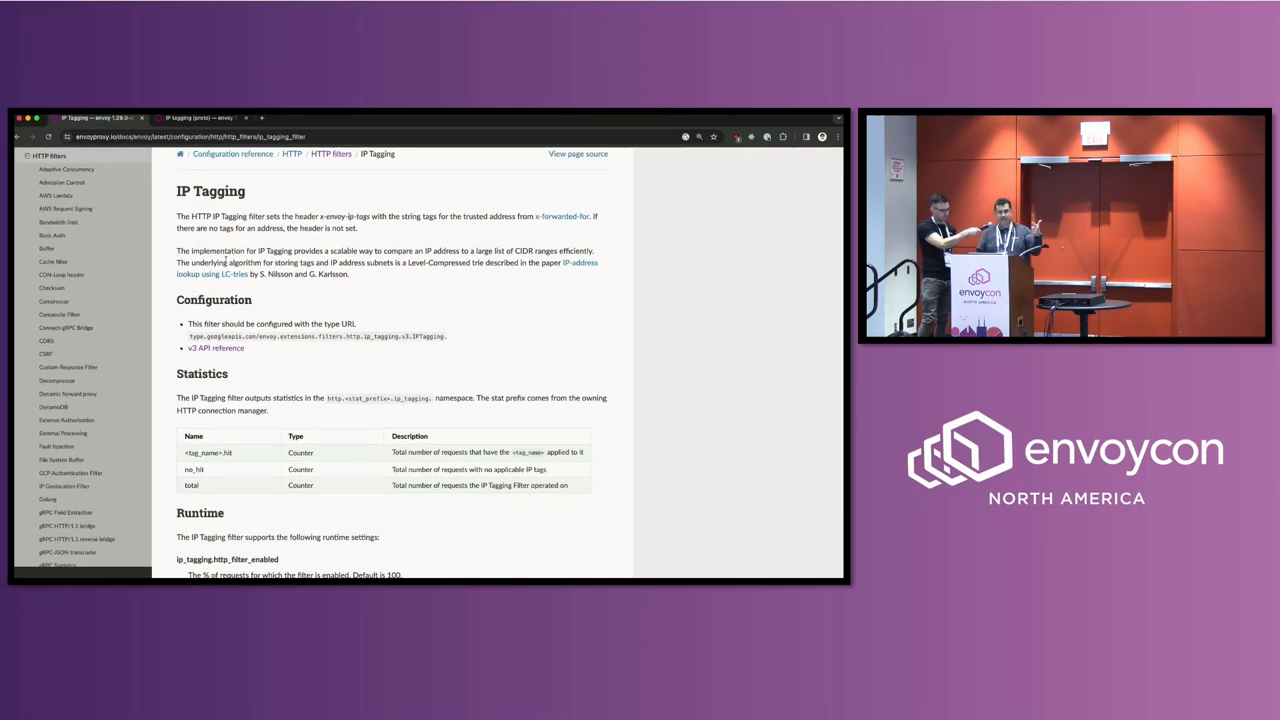
Scroll down the IP Tagging filter page toward its configuration and statistics.
scroll("down", 3)
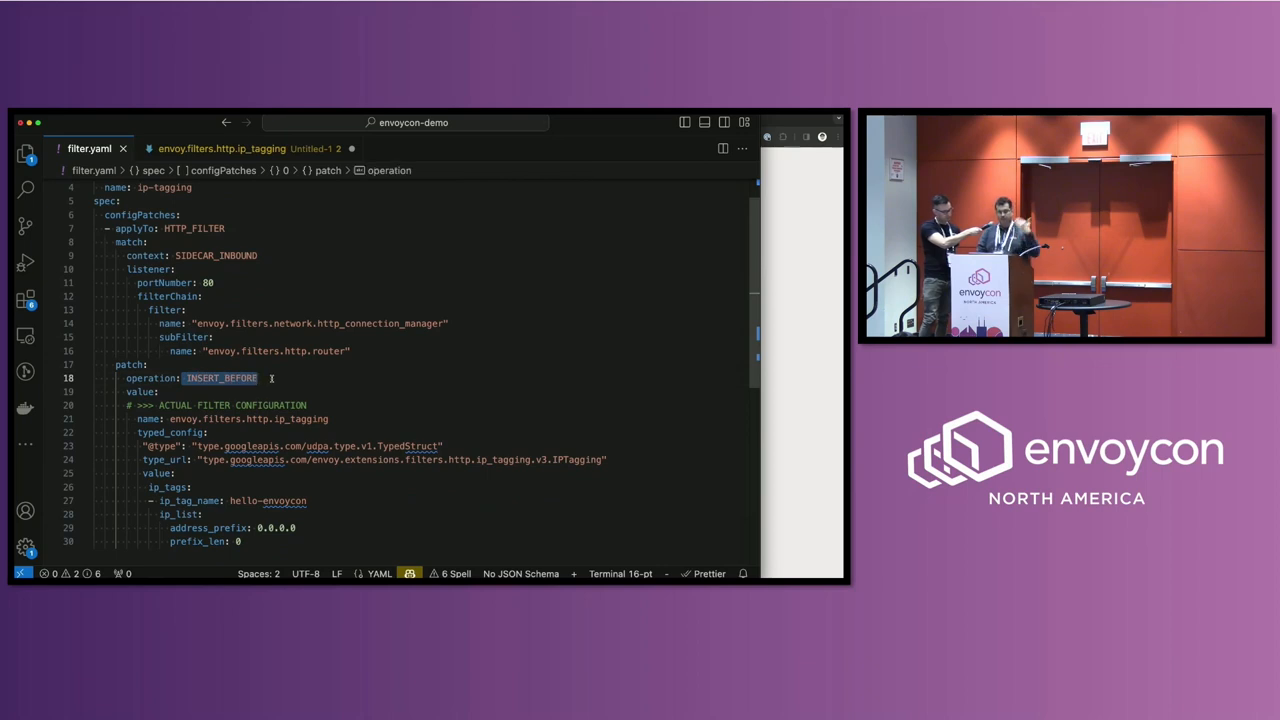
Scroll through the filter.yaml EnvoyFilter patch configuration.
scroll("down", 3)
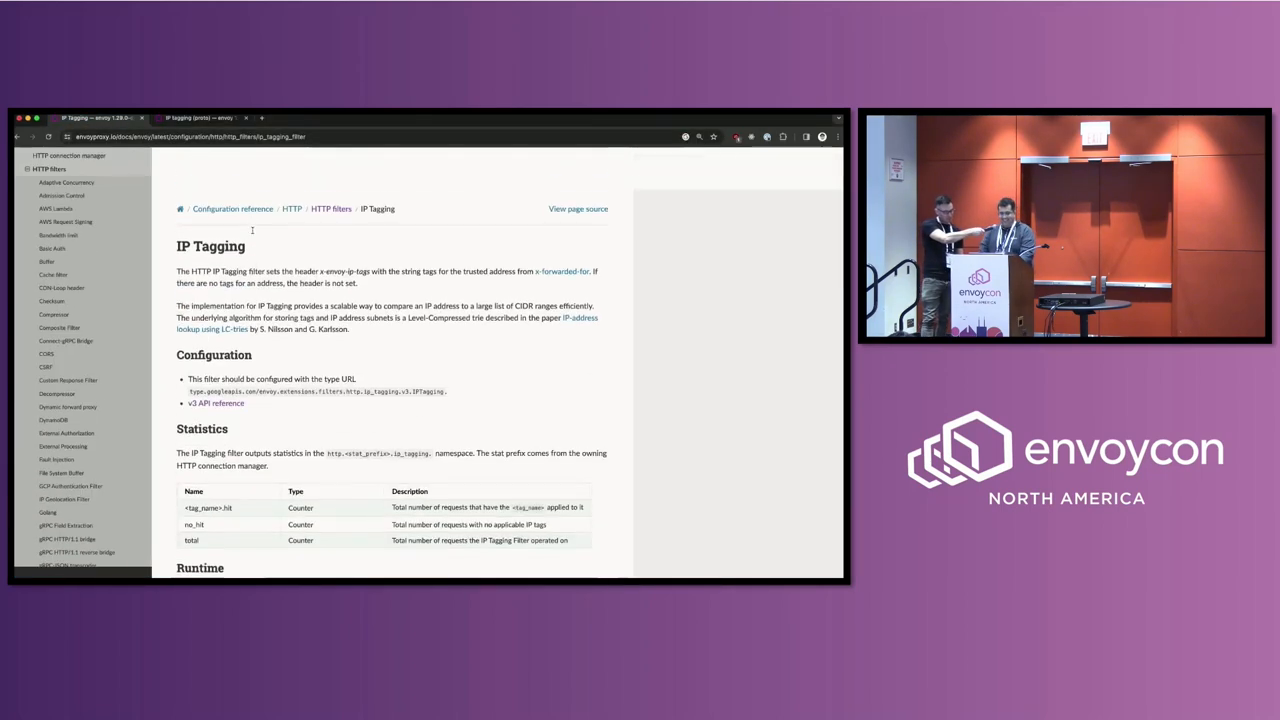
Scroll the IP Tagging docs page, then bring the envoycon-demo terminal forward.
scroll("down", 3)
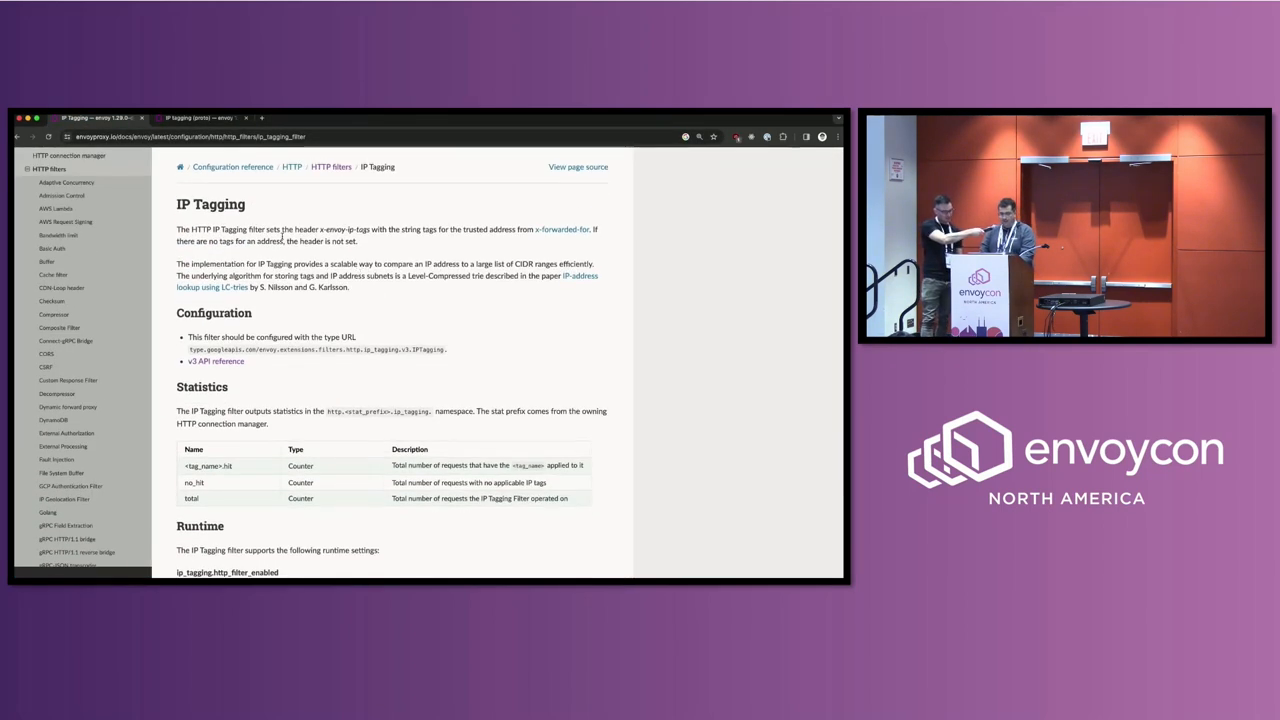
left_click_drag(269, 229, 335, 229)
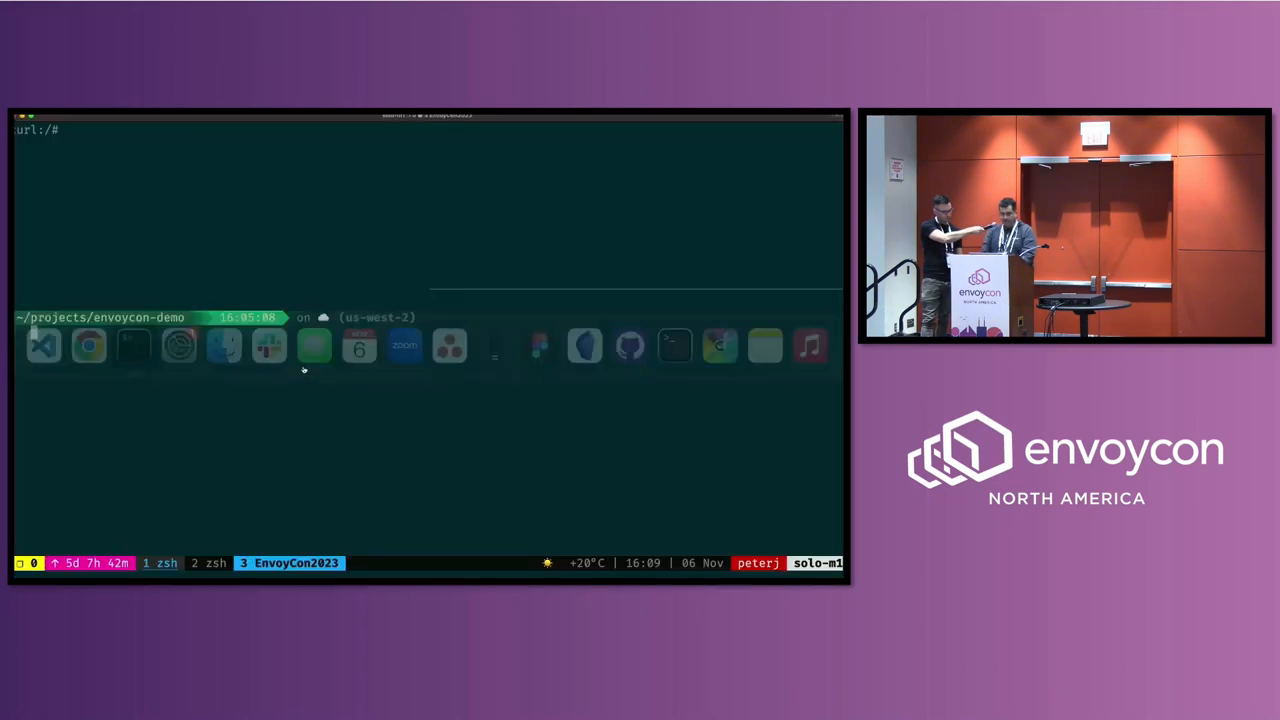
List pods with 'k get po' and enter 'curl httpbin:8000/get'.
type("k get po")
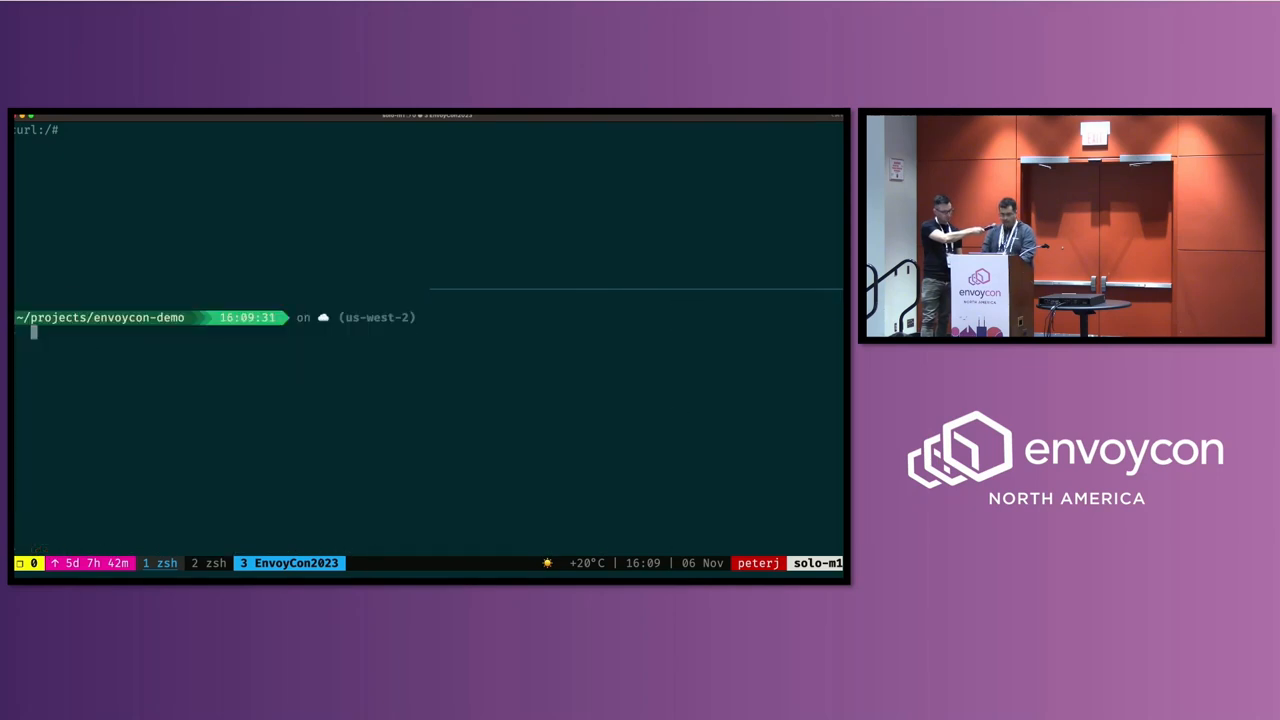
key("Enter")
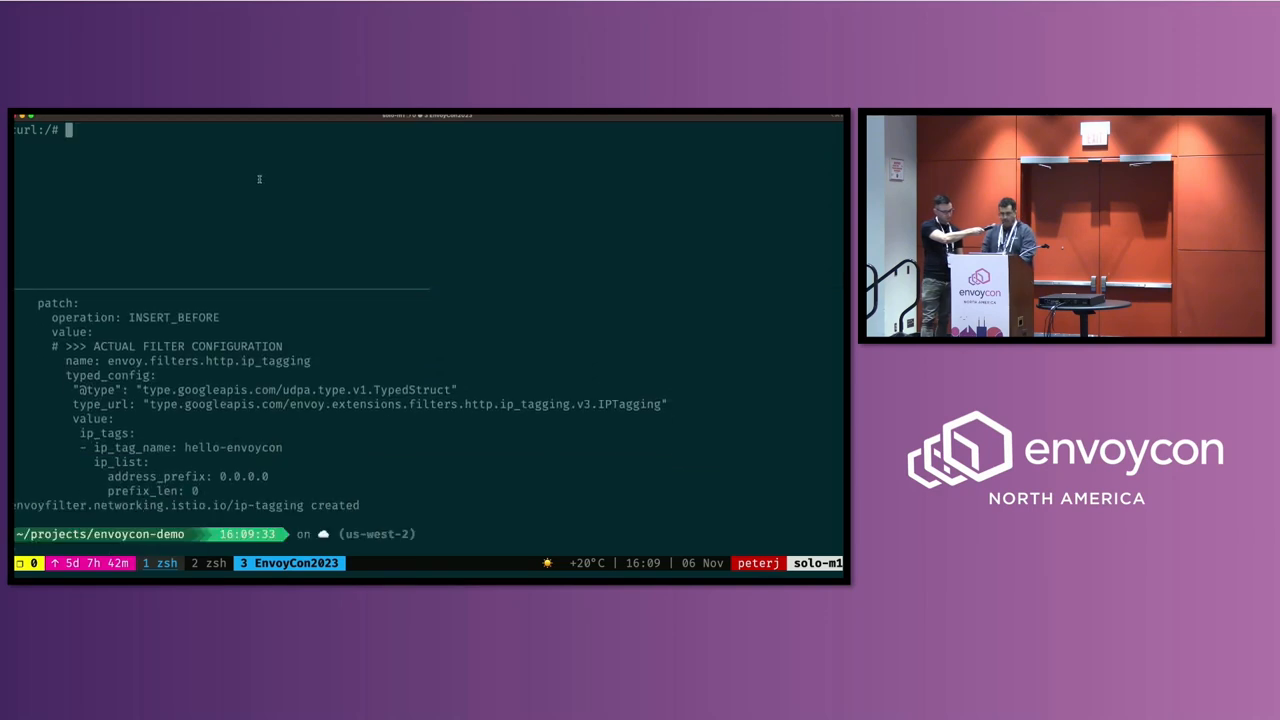
type("curl httpbin:8000/get")
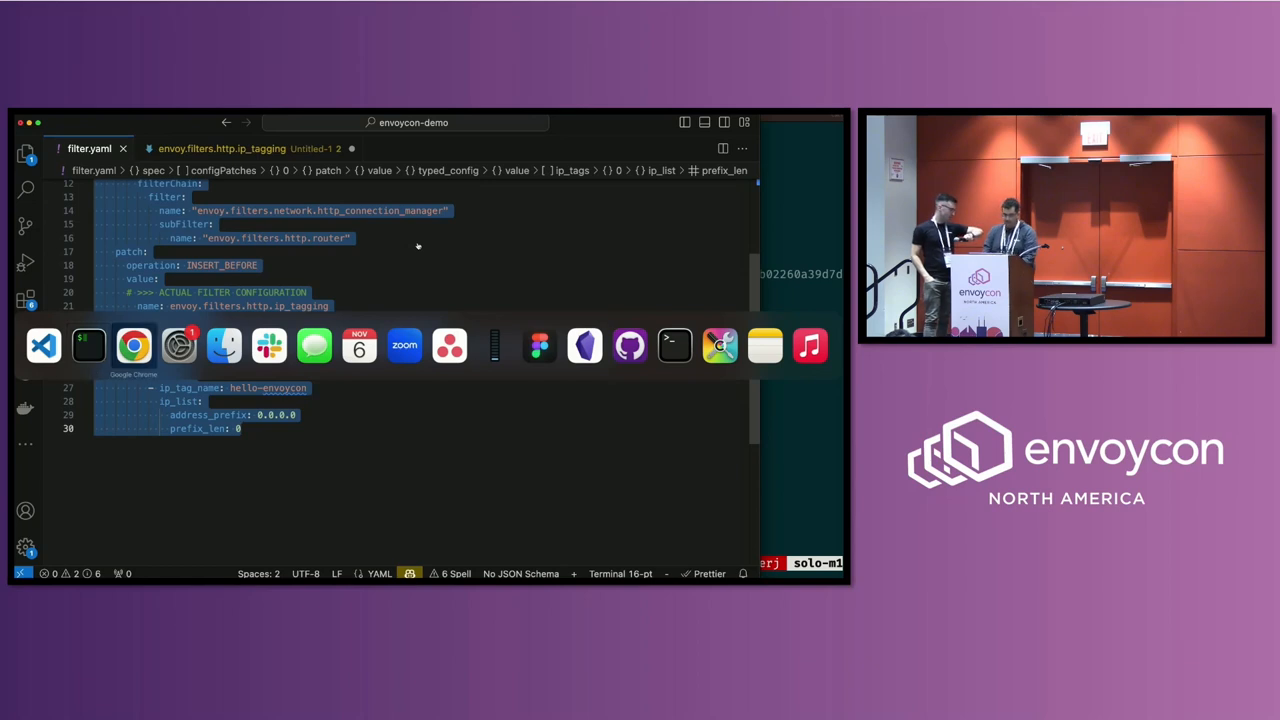
Switch from VS Code to Chrome, showing slide 12, Tips for configuring HTTP filters.
left_click(133, 345)
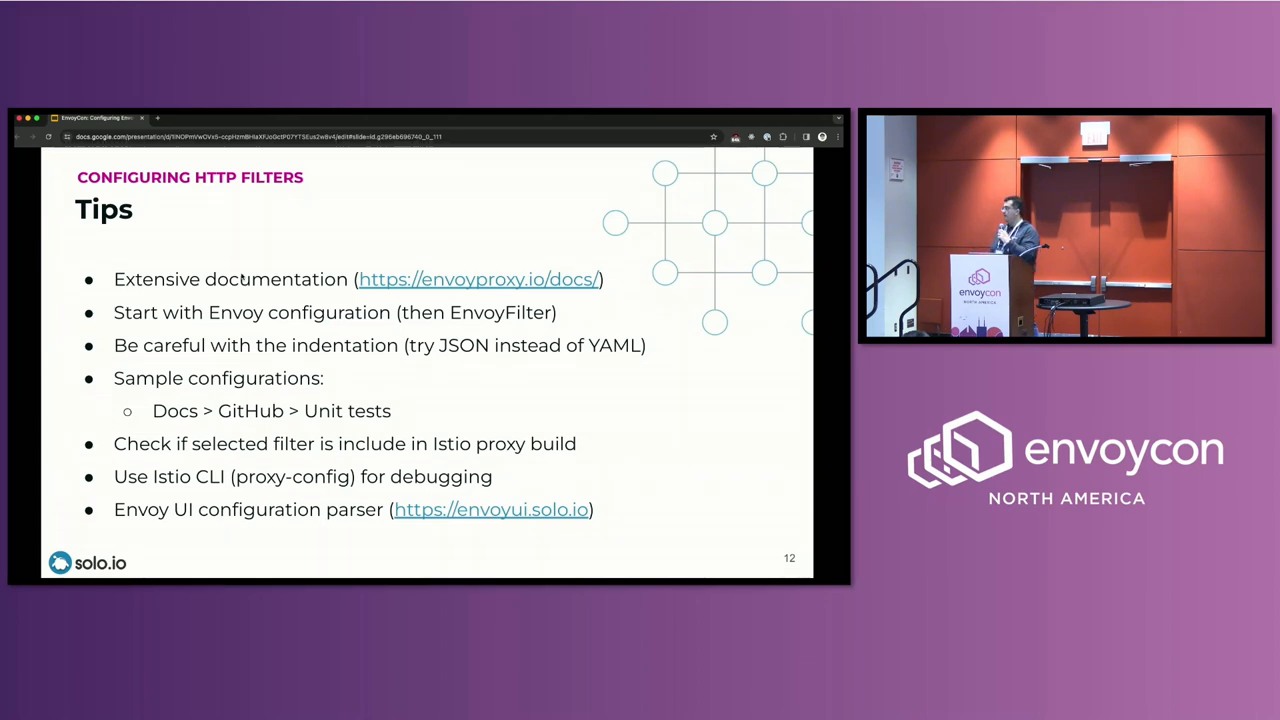
Advance from the HTTP filter Tips slide to the closing Thank You slide.
key("Right")
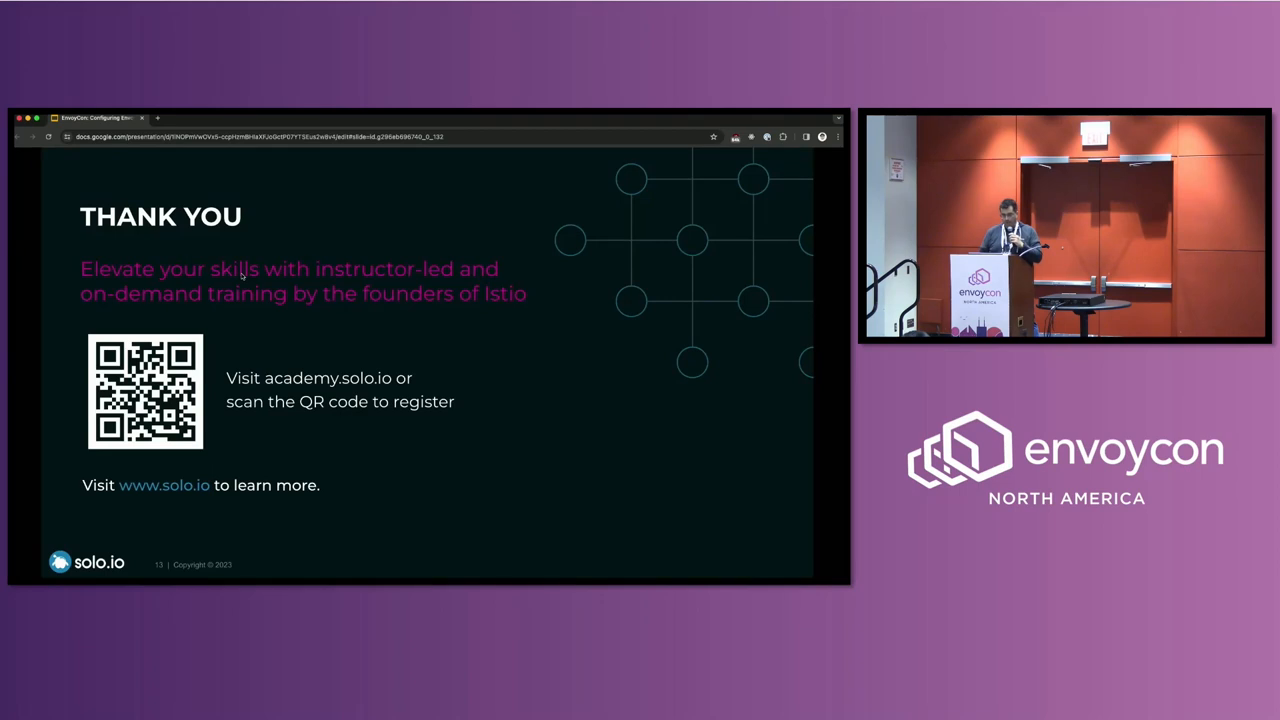